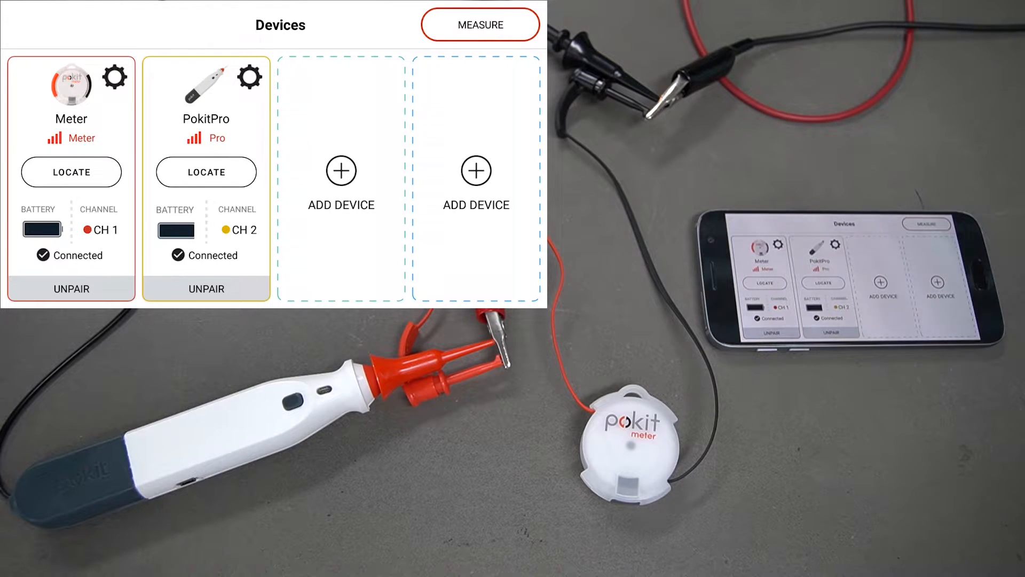
# Step: Flash the Meter's locate light, then start the LOGGER measurement mode
pyautogui.click(70, 172)
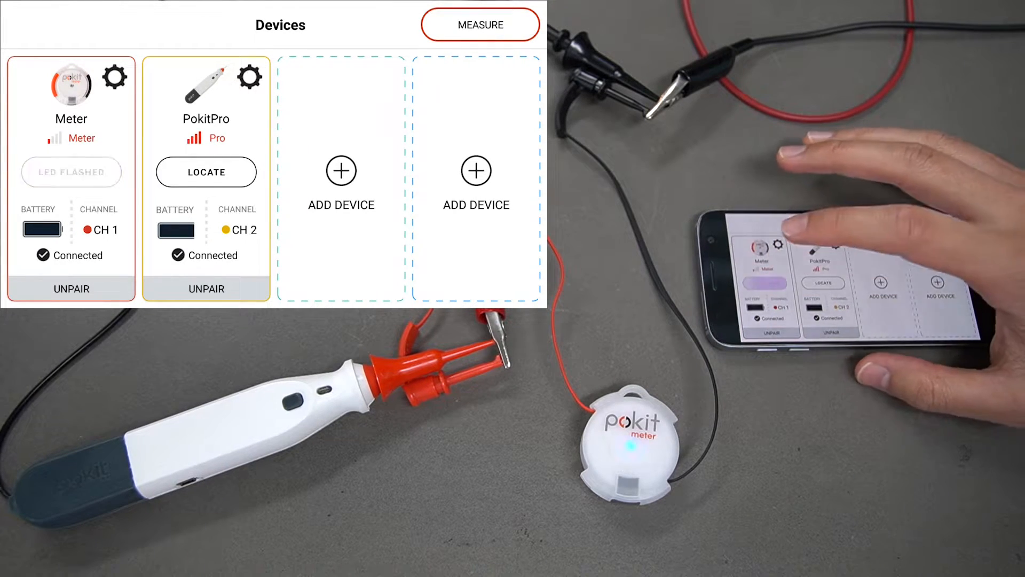
pyautogui.click(205, 172)
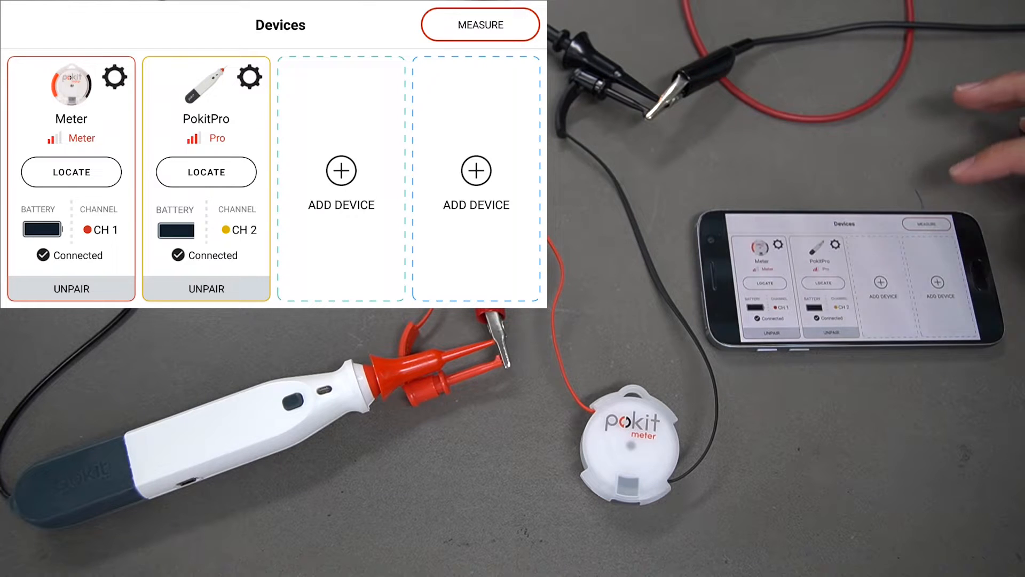
pyautogui.click(480, 24)
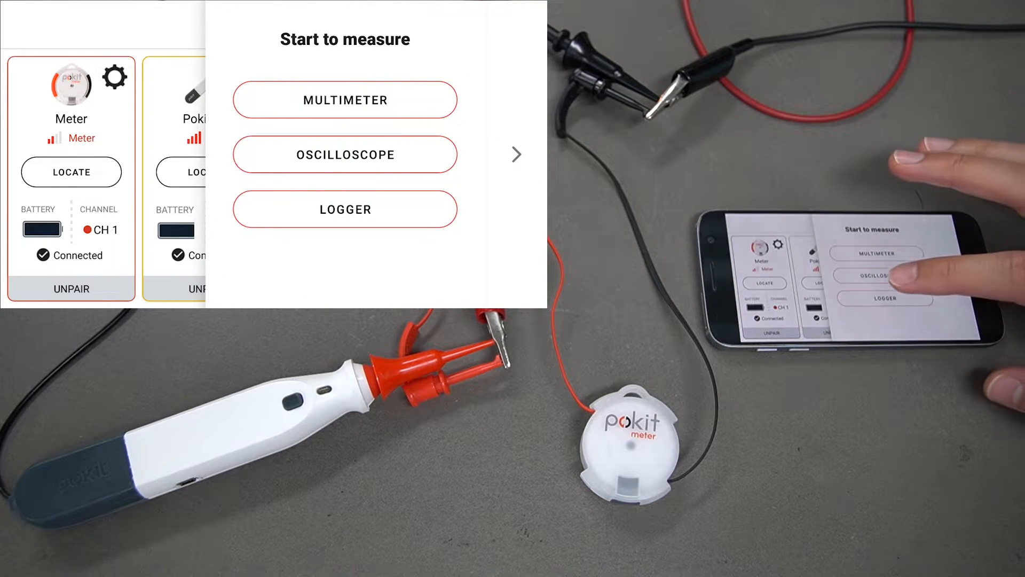
pyautogui.click(344, 155)
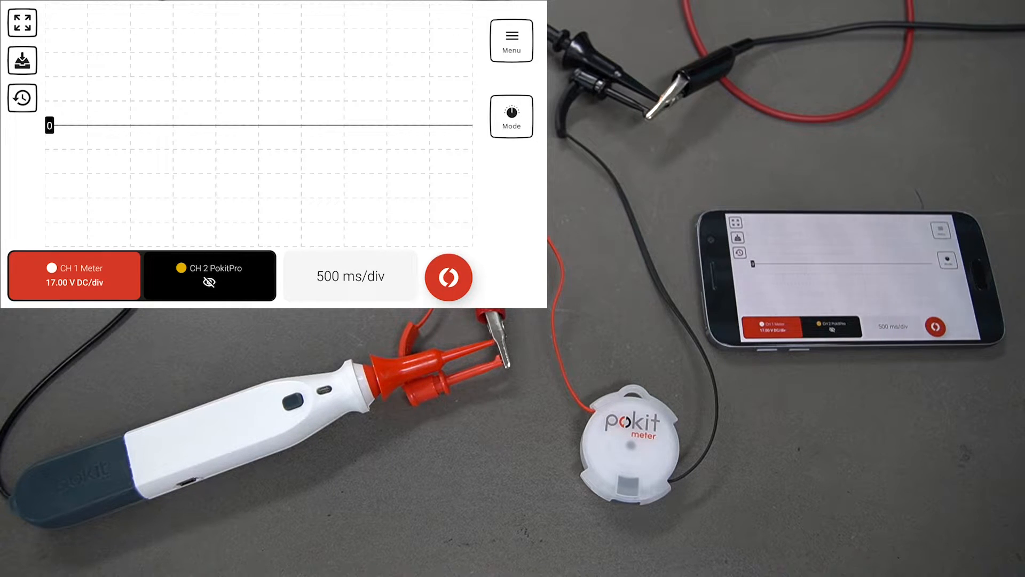
# Step: Change the CH1 Meter logger time base from 500 ms/div to 4.56 s/div
pyautogui.click(74, 267)
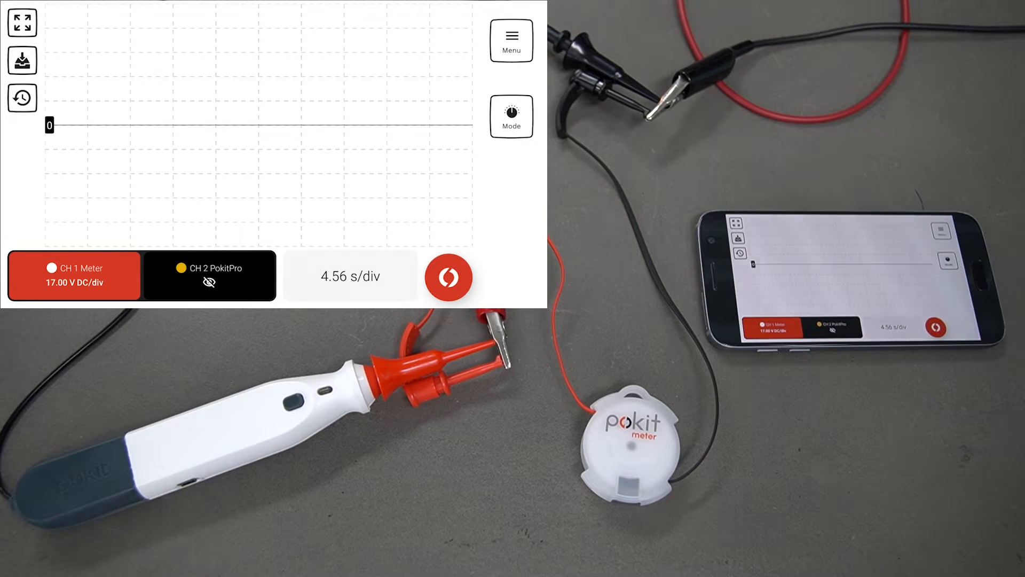
# Step: Log a CH1 voltage trace with a peak and a dip
pyautogui.click(449, 277)
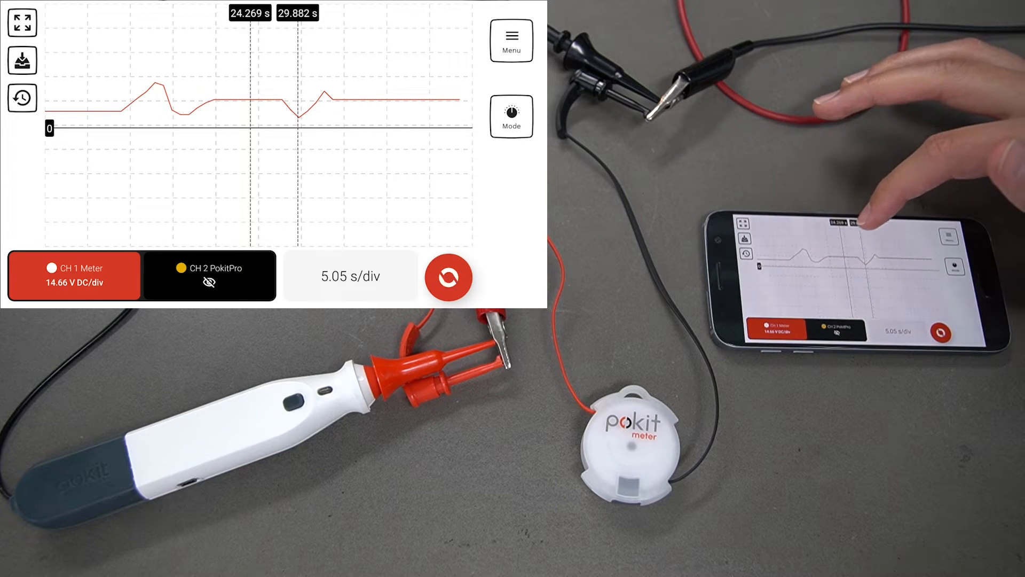
# Step: Record a CH2 PokitPro yellow voltage log and view the saved logs in History
pyautogui.moveTo(297, 12); pyautogui.dragTo(318, 13)
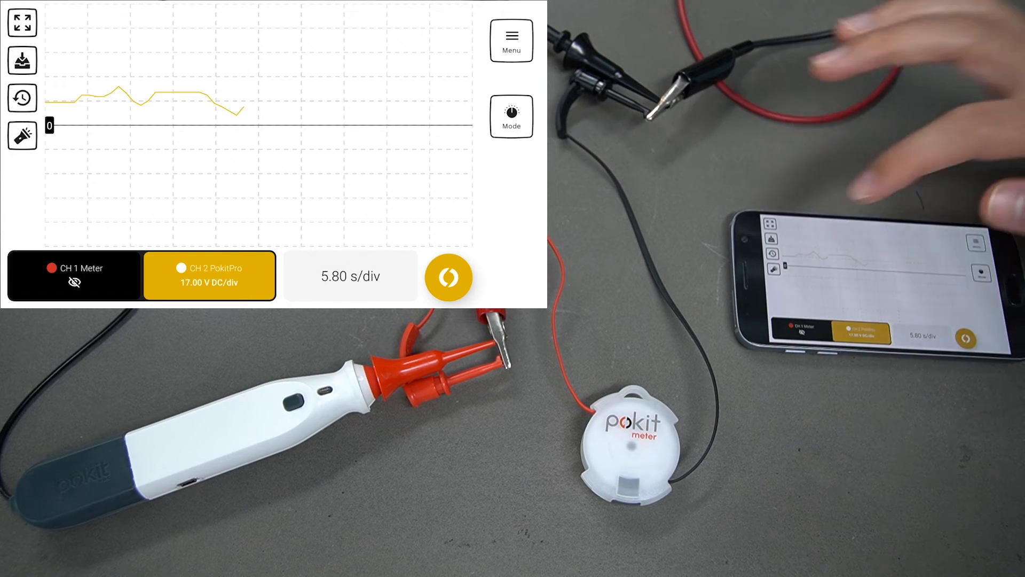
pyautogui.click(22, 97)
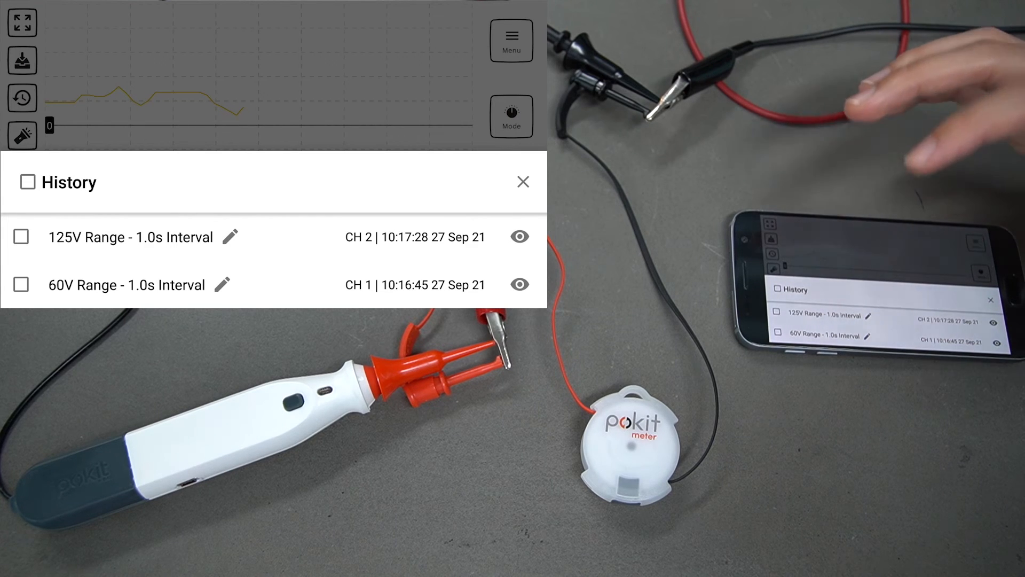
# Step: Select the 125V Range log, open its share options, then close them without sharing
pyautogui.click(21, 236)
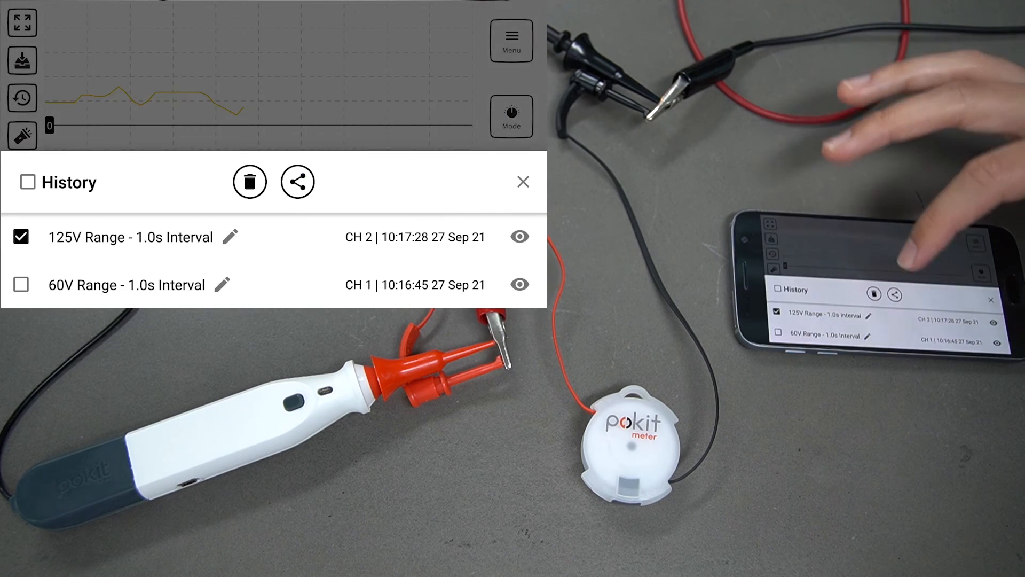
pyautogui.click(296, 181)
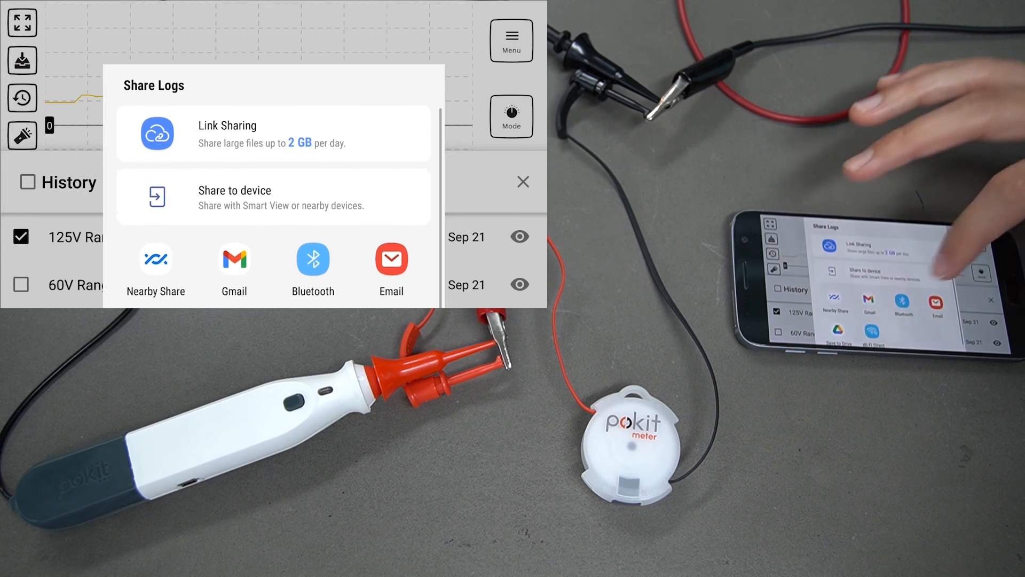
pyautogui.click(524, 182)
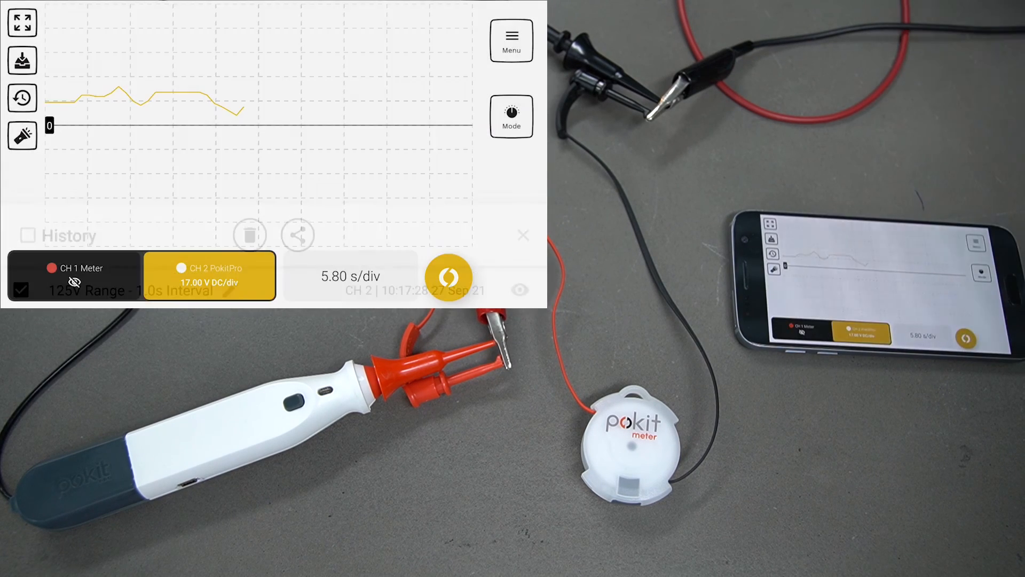